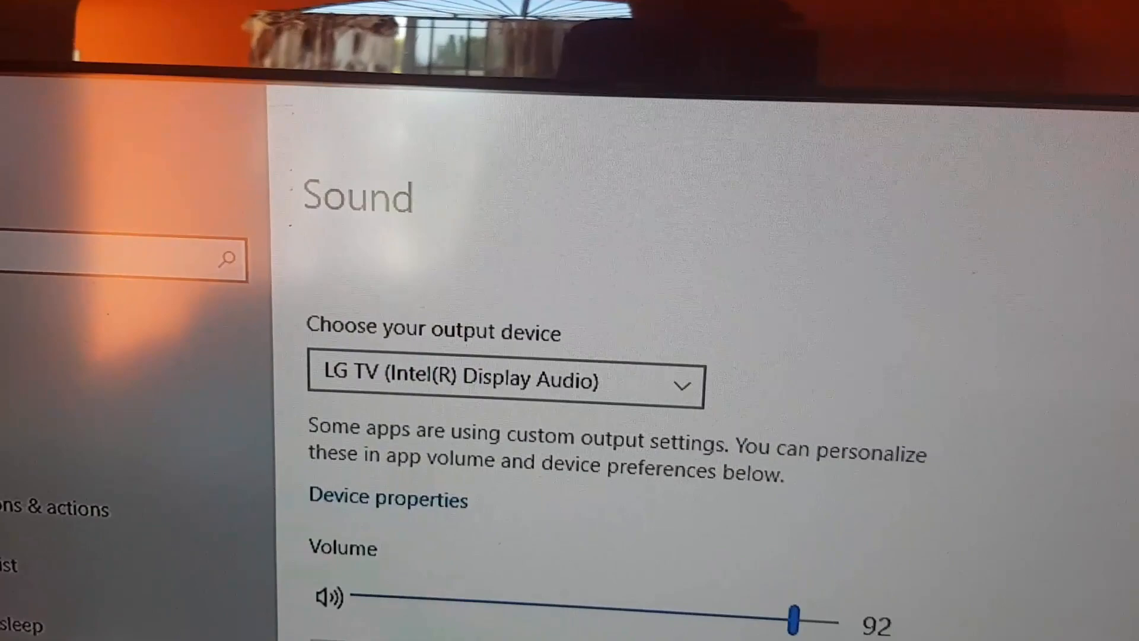
Step: Expand the output device list showing LG TV and Realtek laptop speakers
scroll("down", 3)
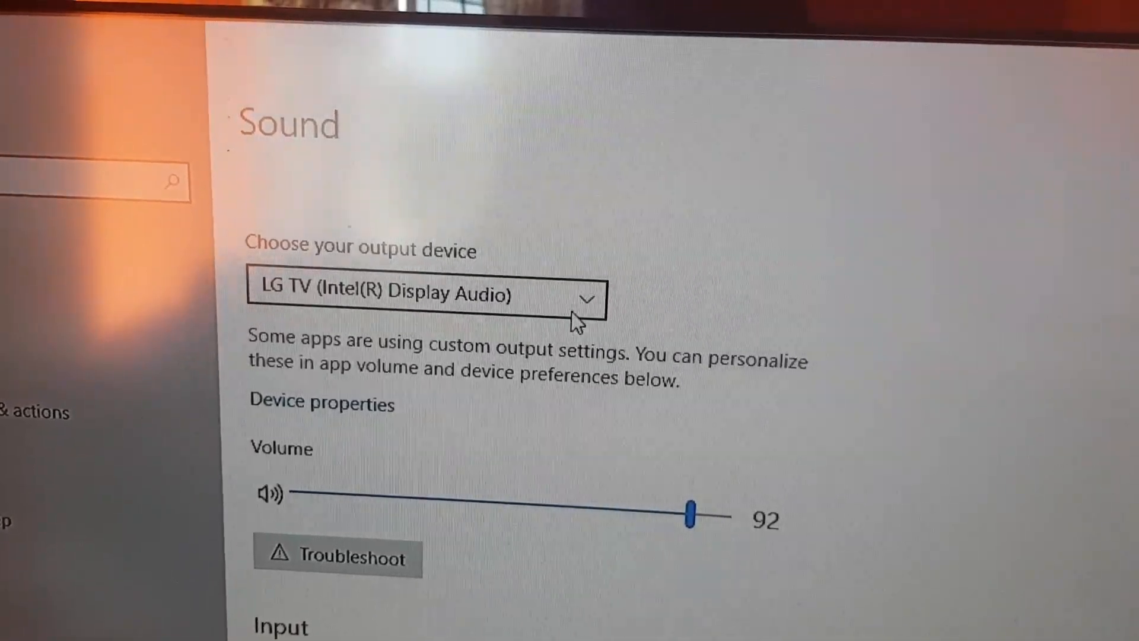
mouse_move(541, 300)
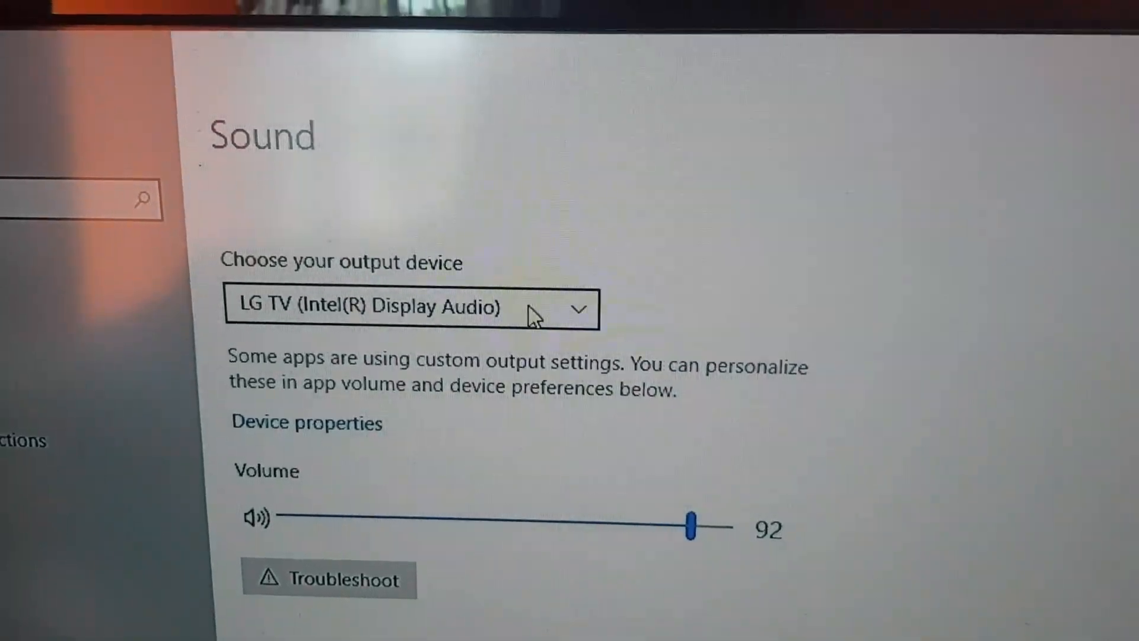
scroll("down", 3)
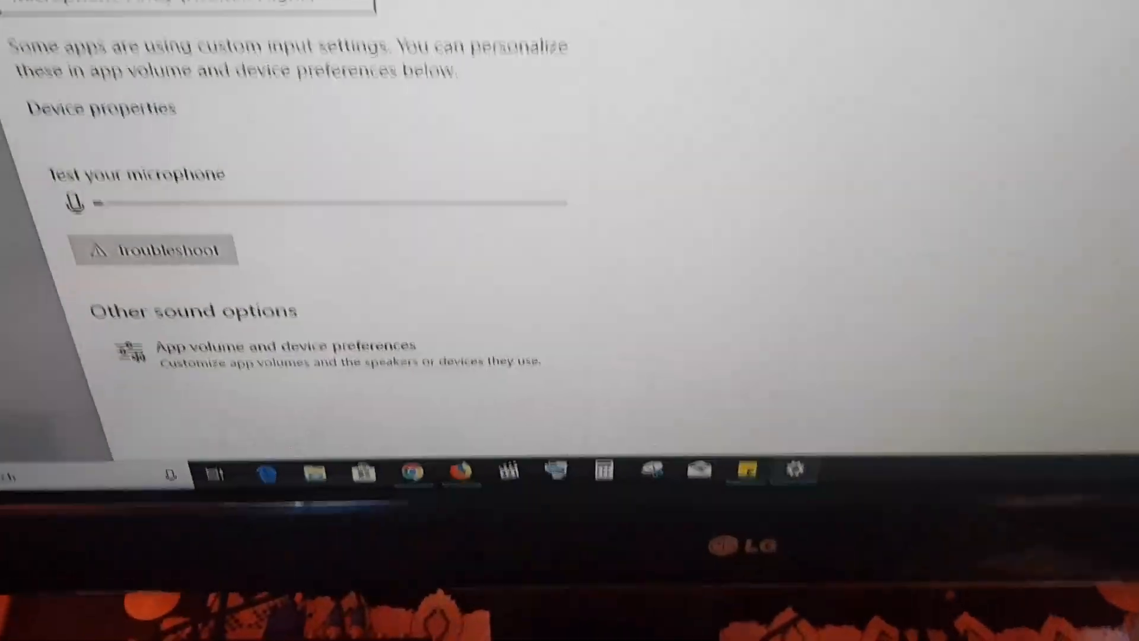
scroll("up", 3)
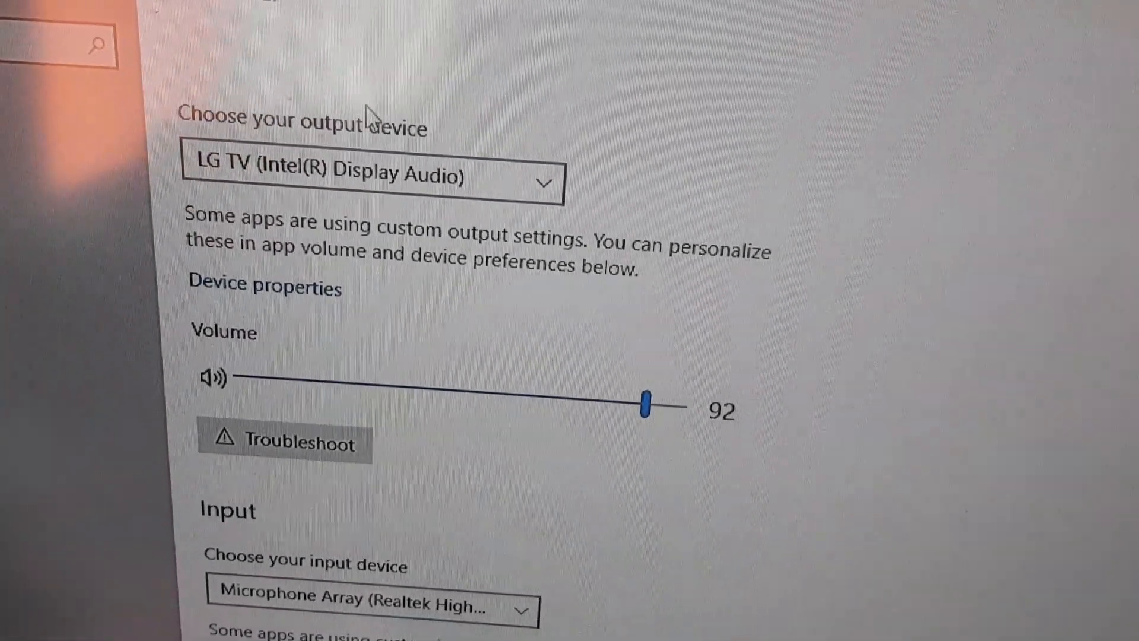
left_click(370, 172)
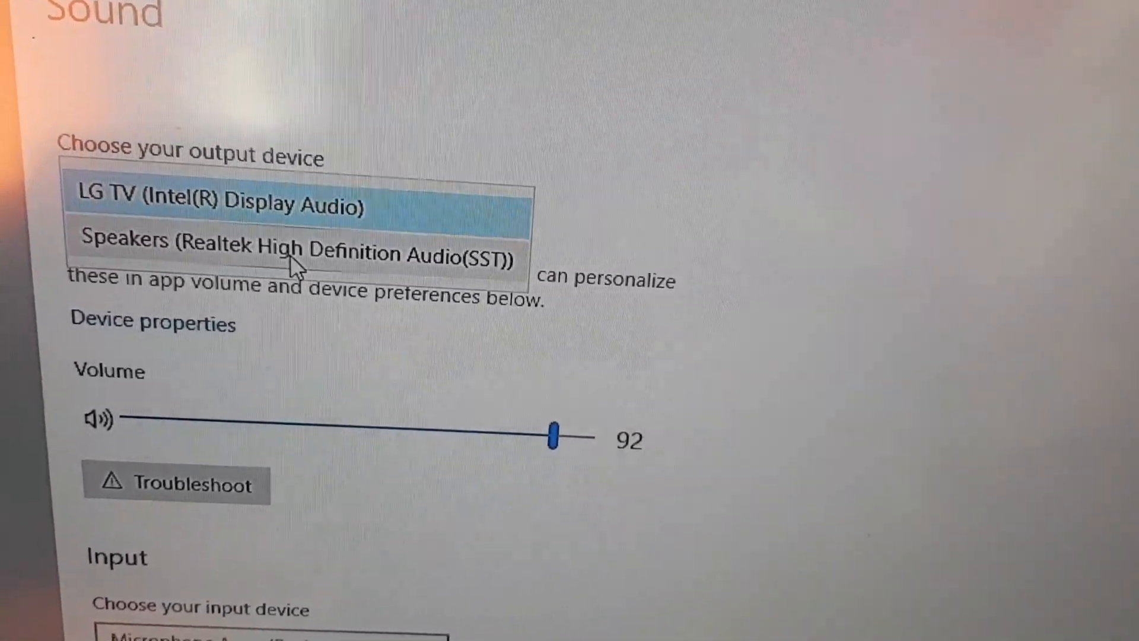
scroll("down", 3)
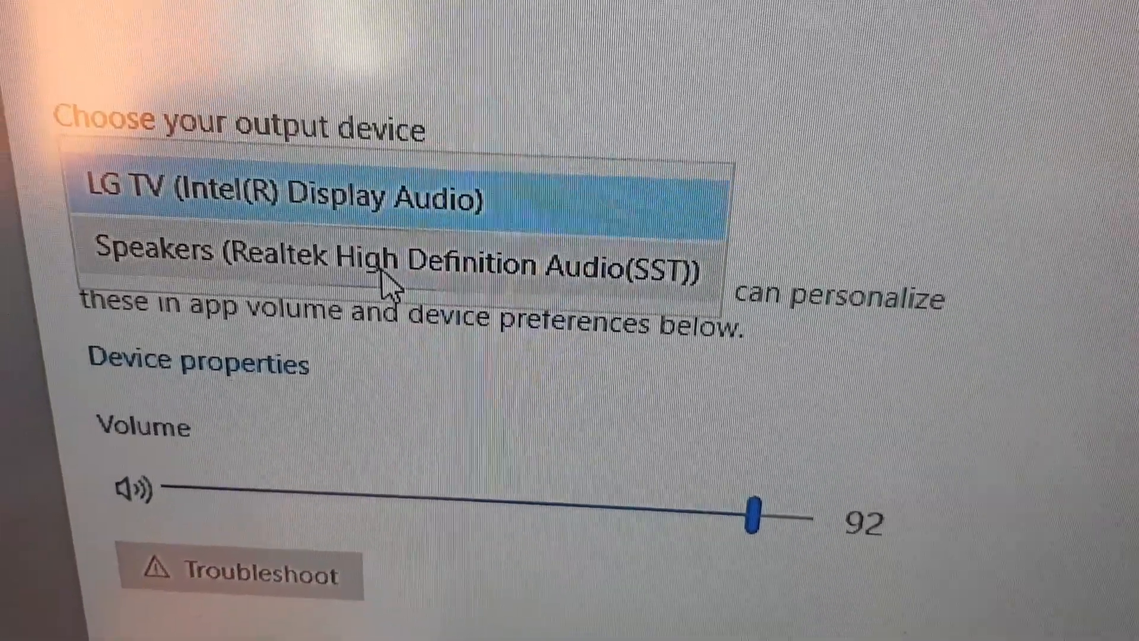
scroll("down", 3)
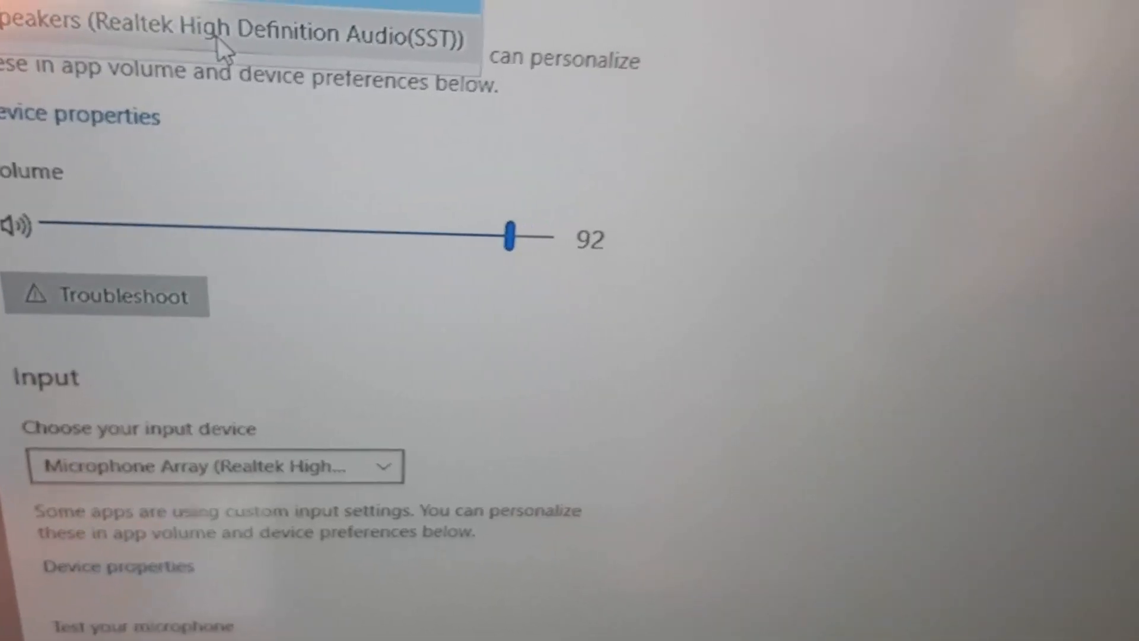
scroll("down", 3)
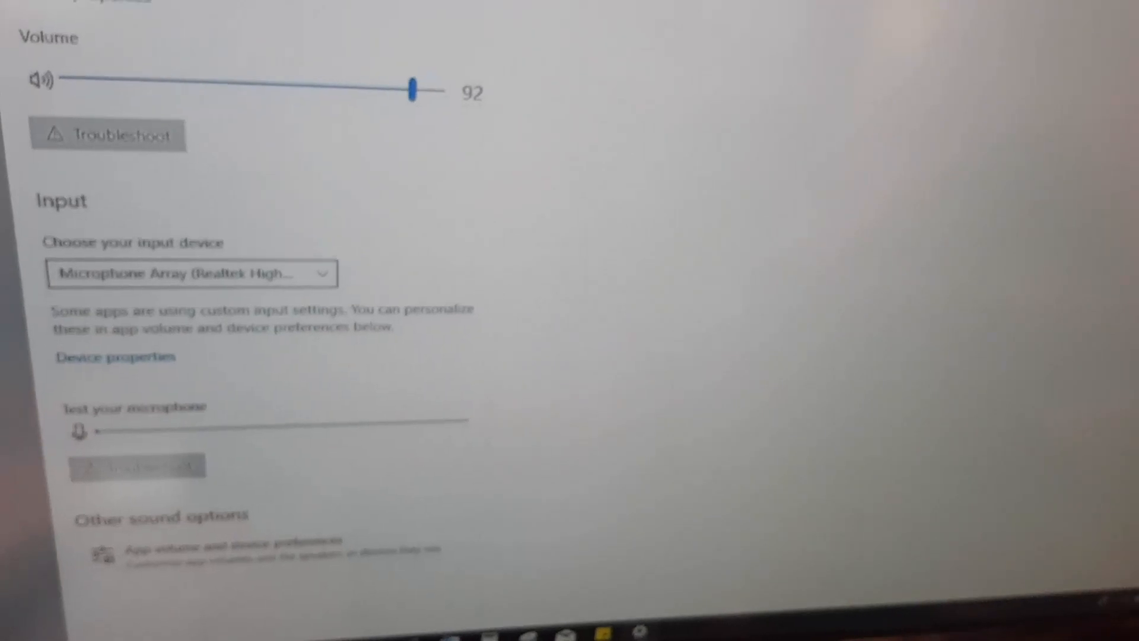